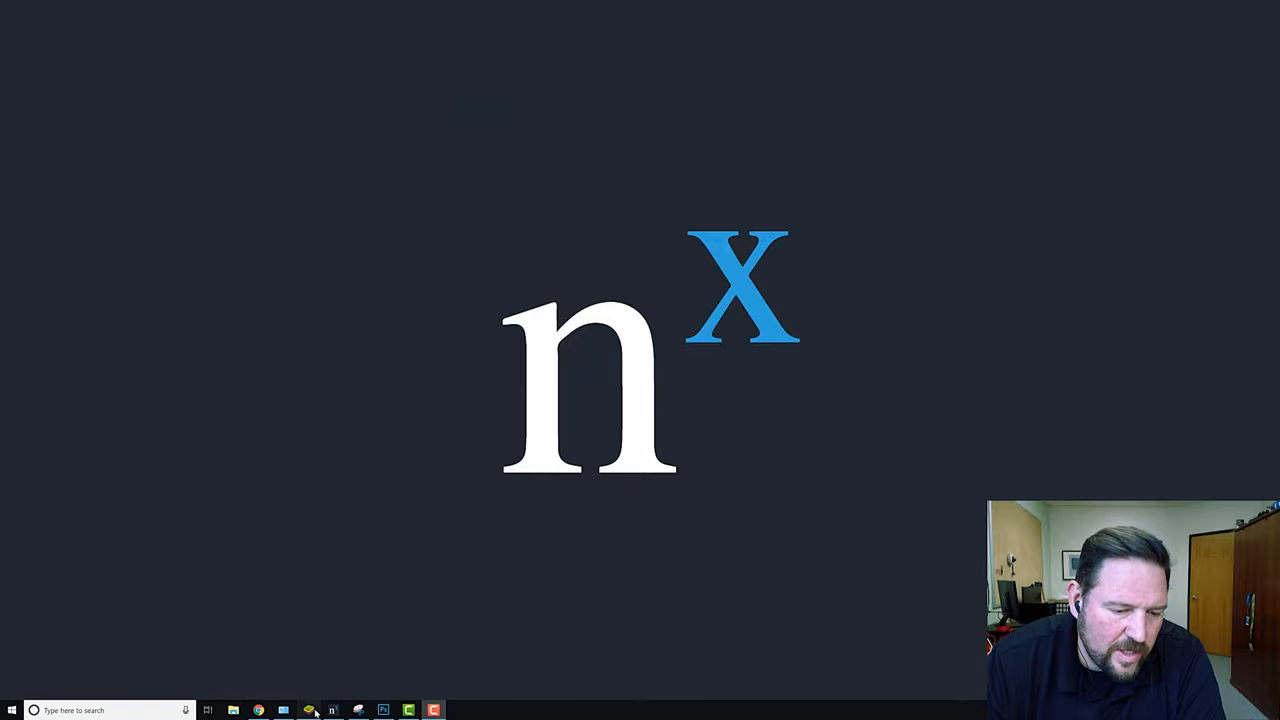
Step: Launch Nx Mobile in BlueStacks to load the Tony Demo camera grid
{"action": "left_click", "coordinate": [332, 710]}
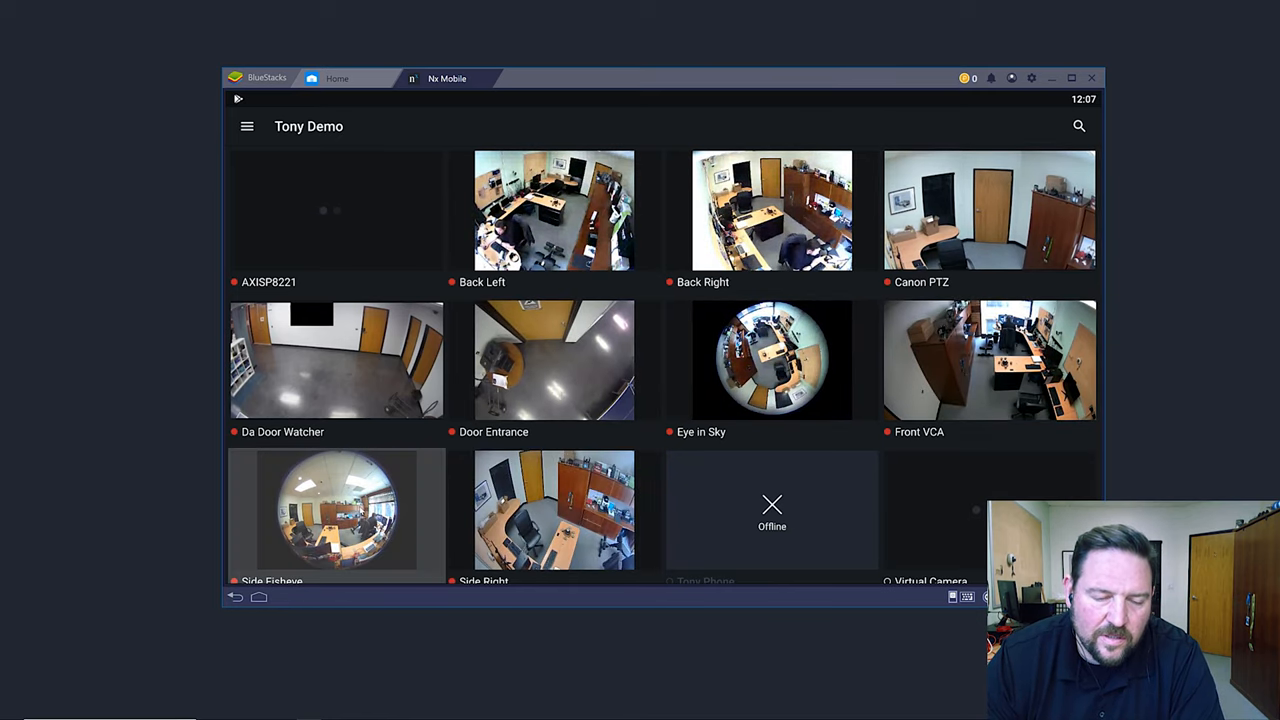
{"action": "left_click", "coordinate": [336, 510]}
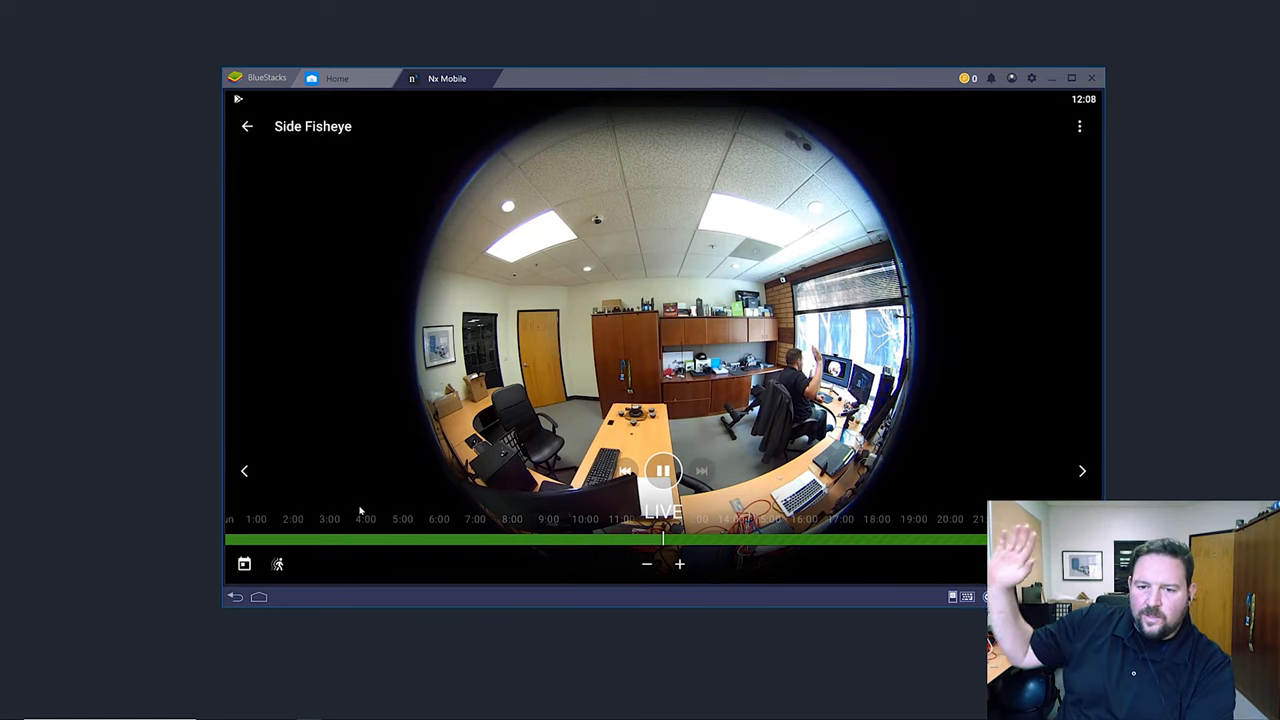
{"action": "mouse_move", "coordinate": [916, 207]}
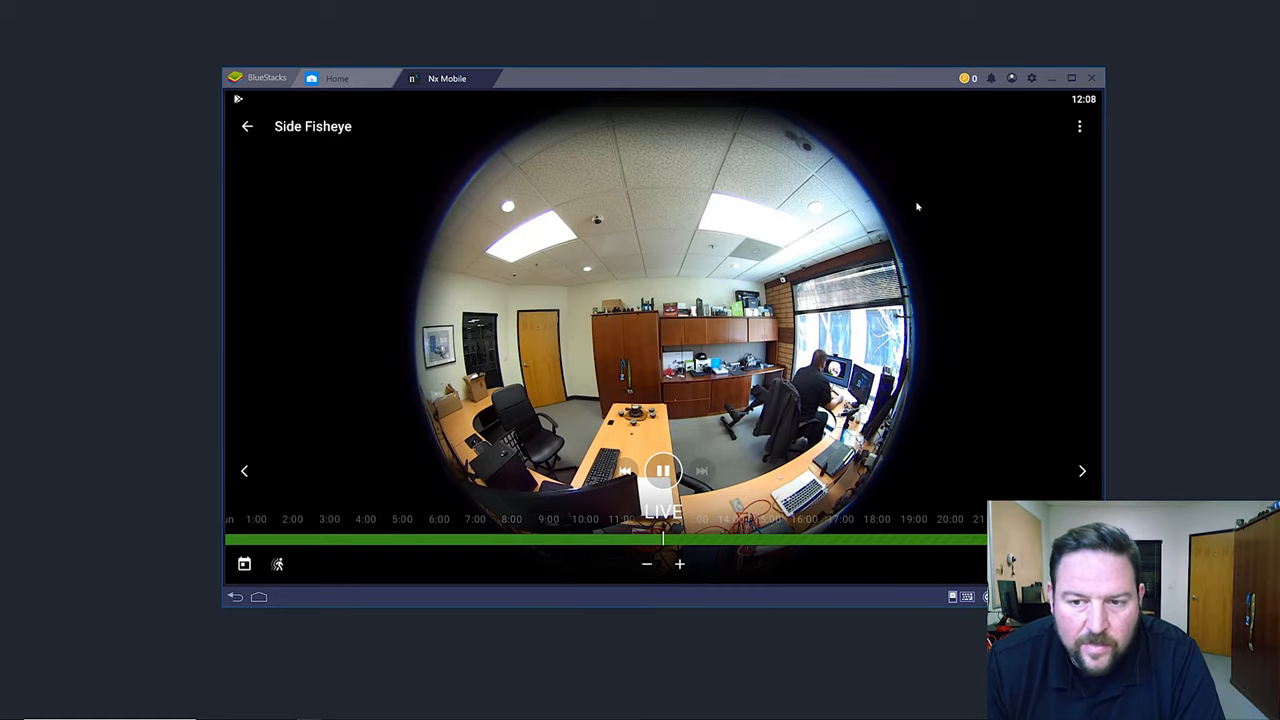
{"action": "mouse_move", "coordinate": [390, 108]}
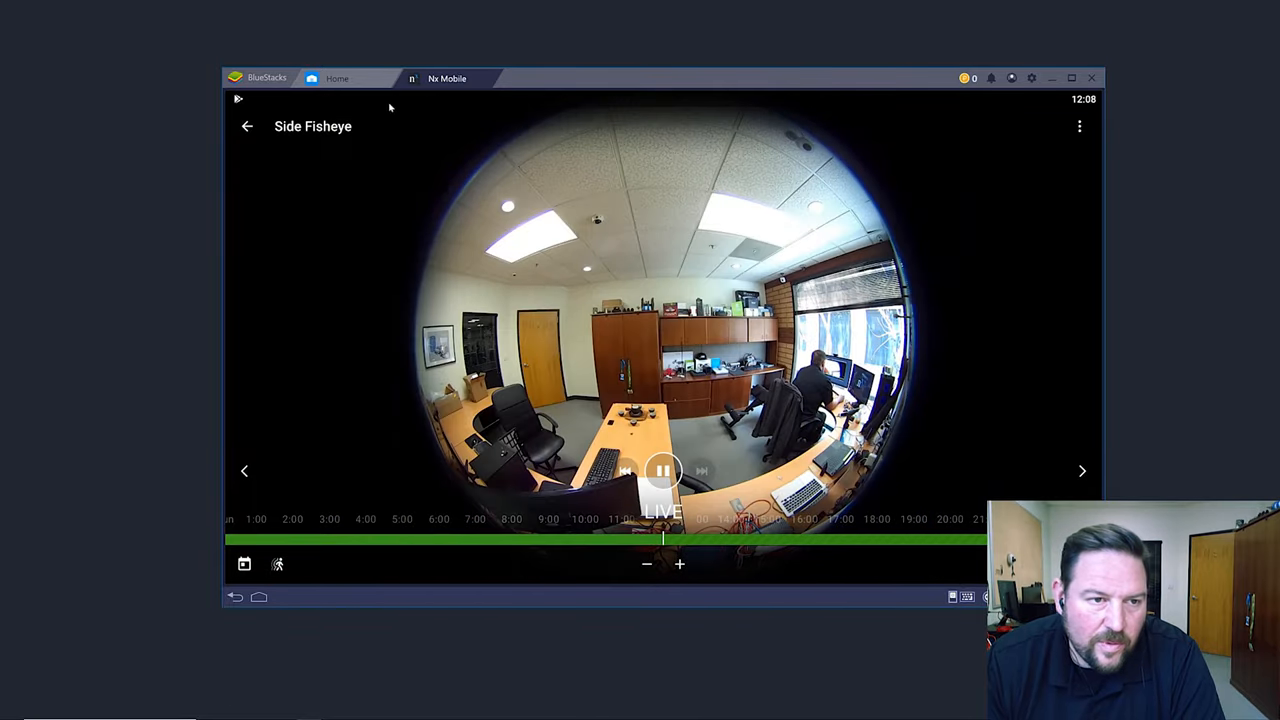
{"action": "left_click", "coordinate": [247, 126]}
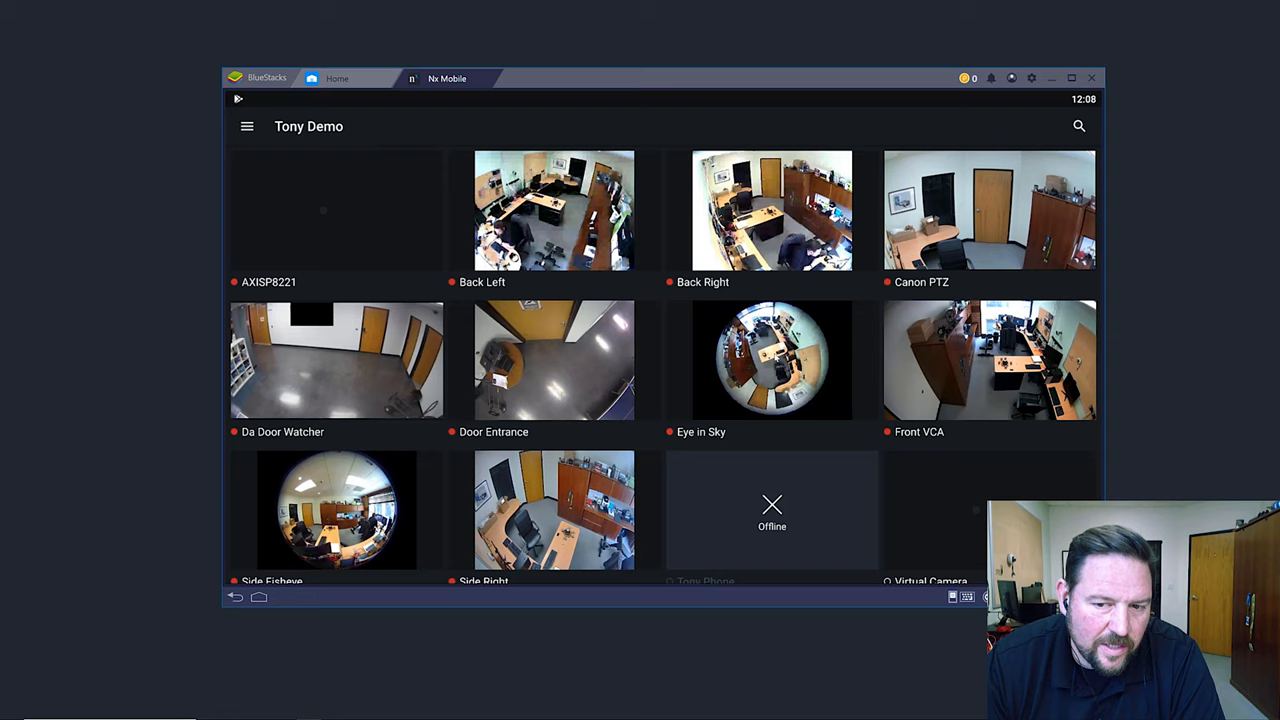
Step: Open the Eye in Sky fisheye camera and toggle Smart Motion search off, then back on
{"action": "left_click", "coordinate": [771, 360]}
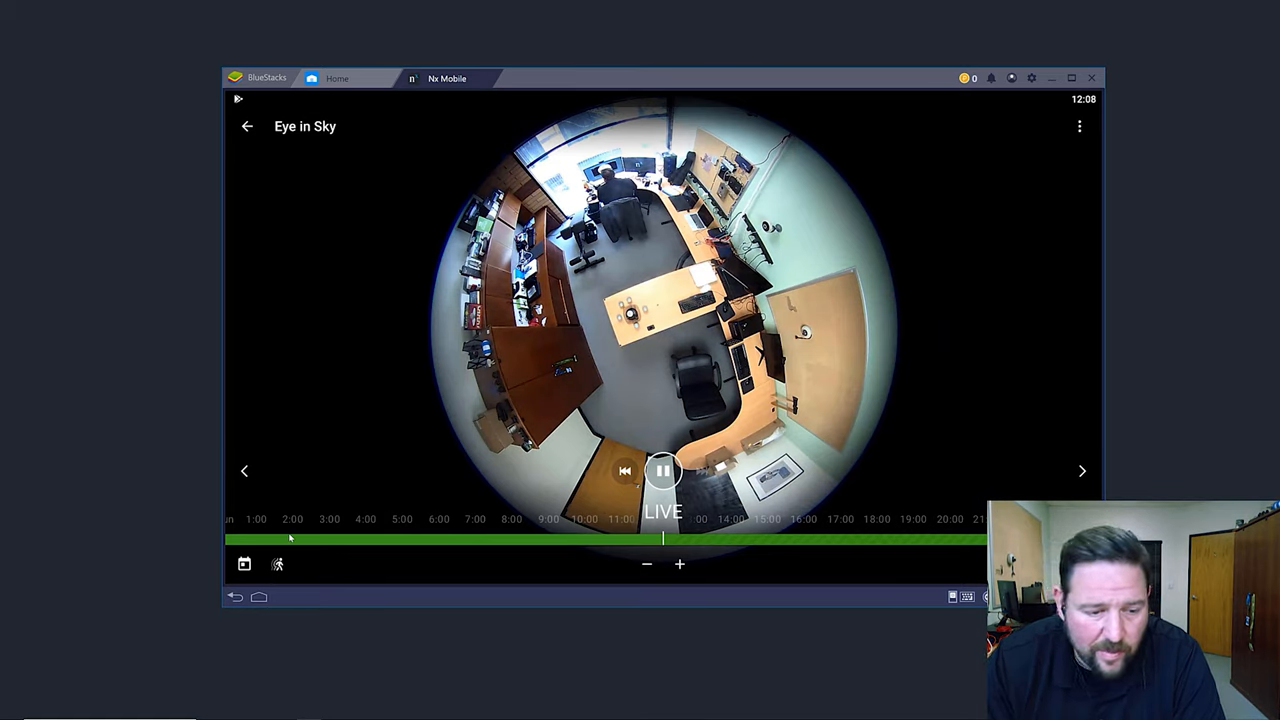
{"action": "left_click", "coordinate": [277, 564]}
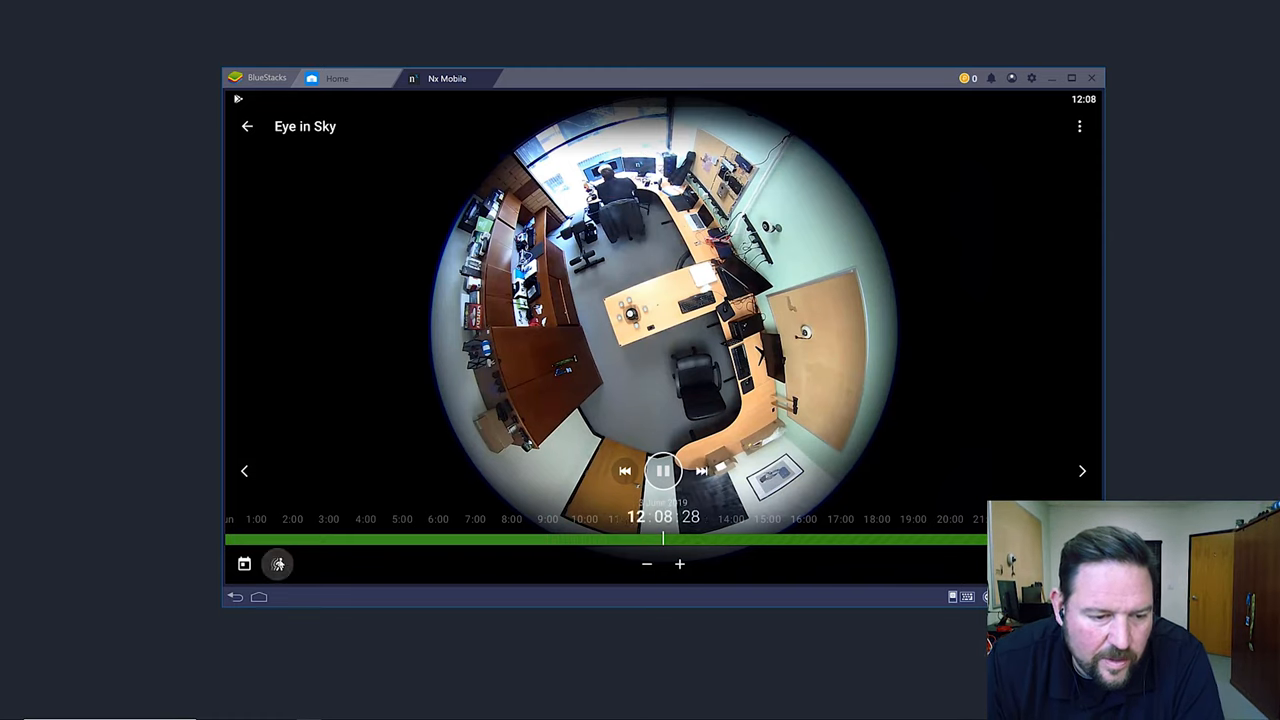
{"action": "left_click", "coordinate": [704, 471]}
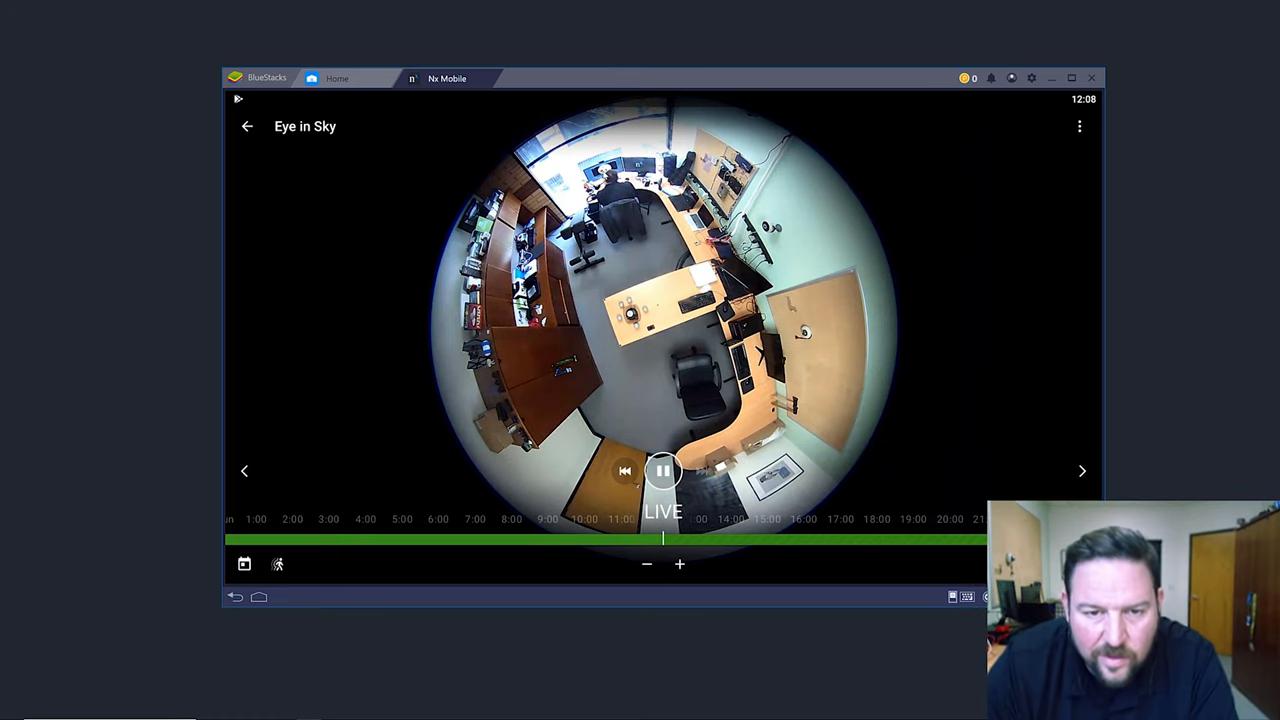
{"action": "left_click", "coordinate": [278, 564]}
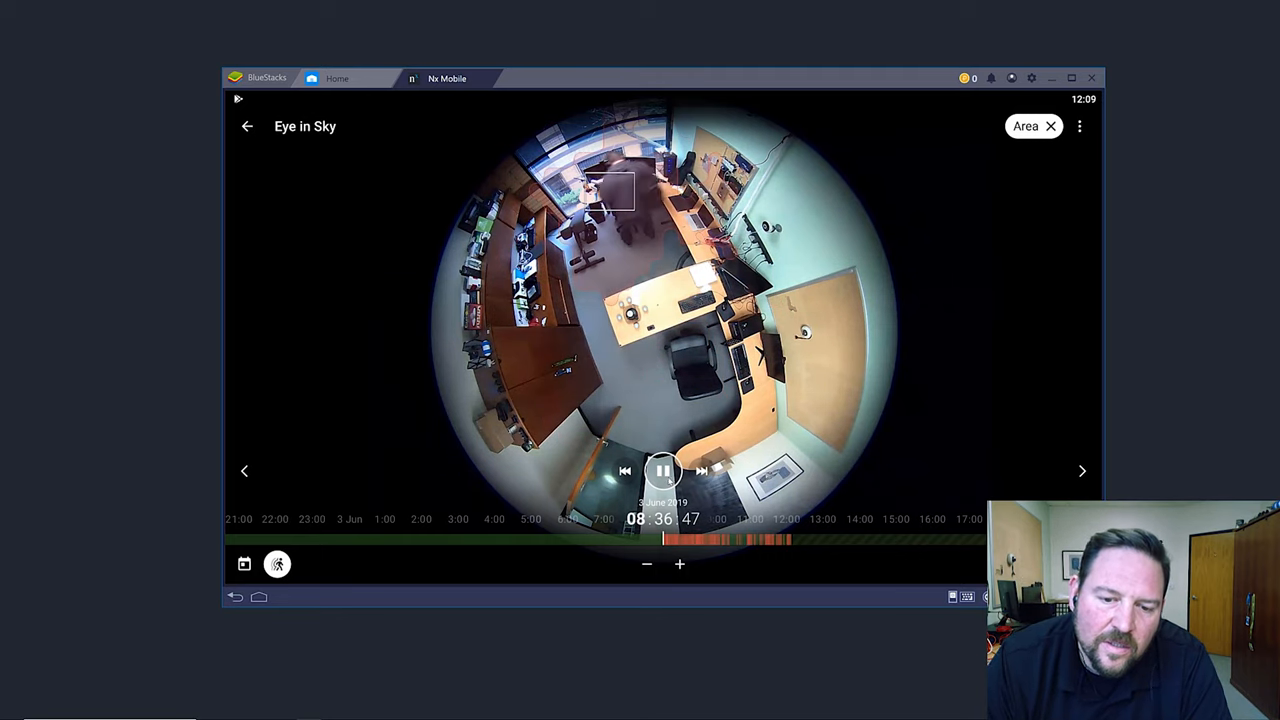
Step: Pause the Eye in Sky motion playback and return to the Tony Demo camera grid
{"action": "left_click", "coordinate": [662, 471]}
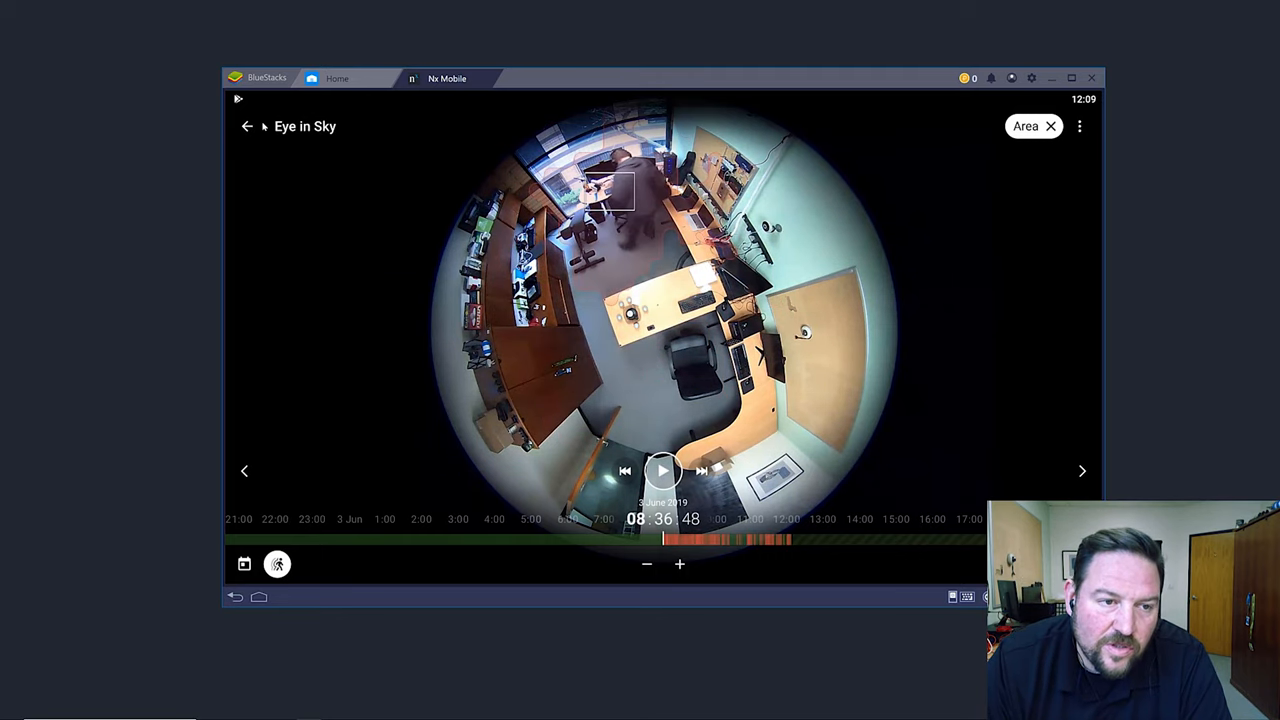
{"action": "left_click", "coordinate": [247, 126]}
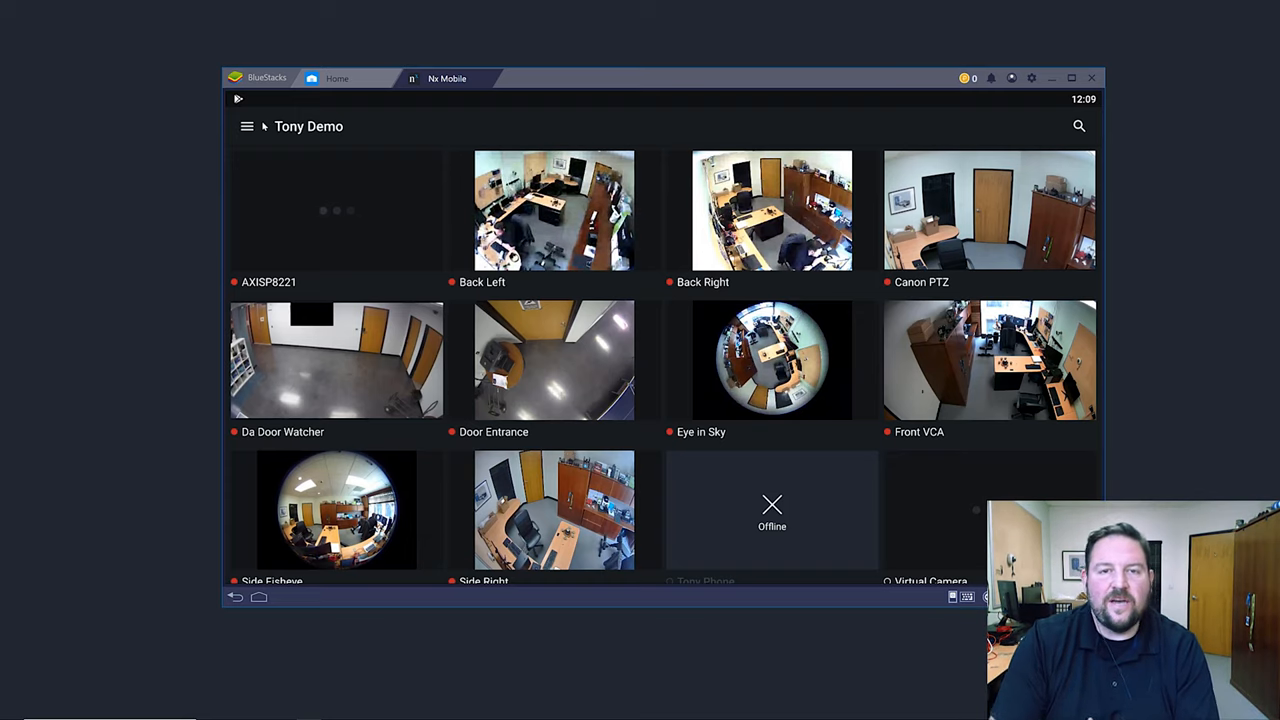